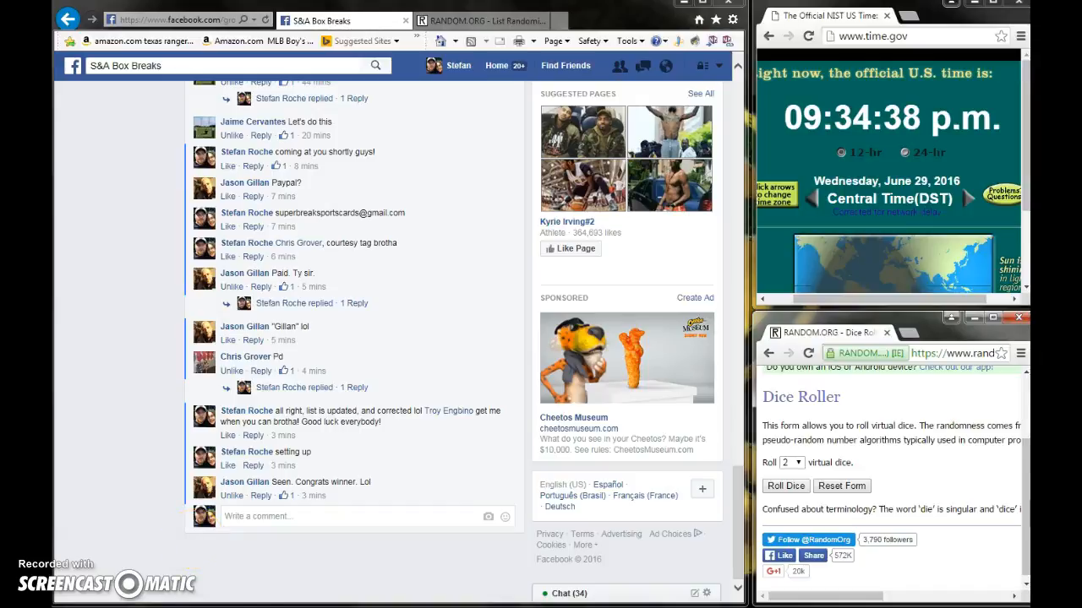
mouse_move(139, 328)
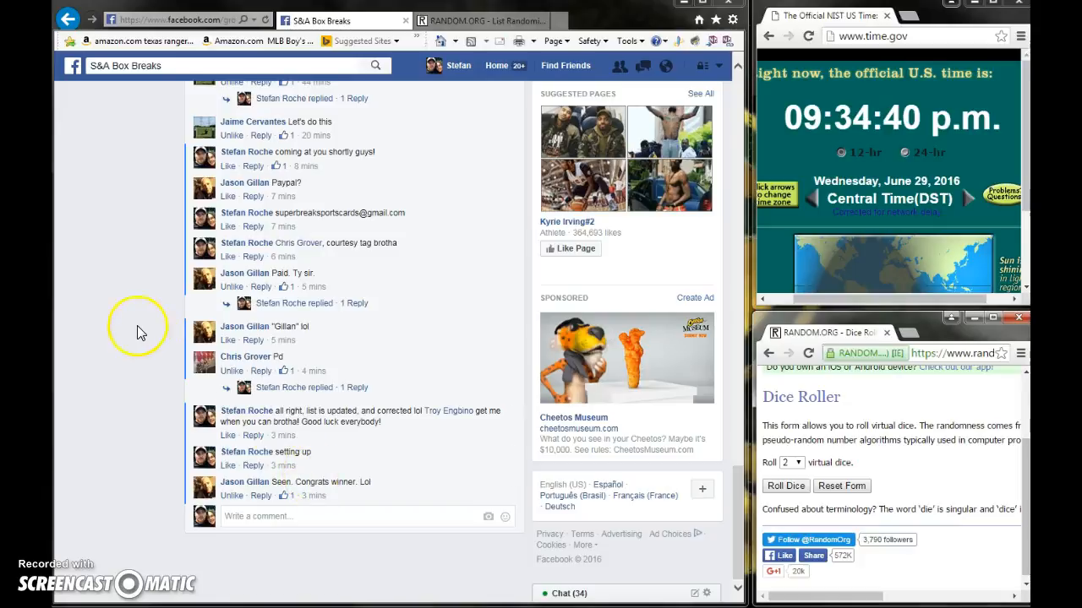
Post a 'LIKE' comment on the S&A Box Breaks group post
scroll(up, 3)
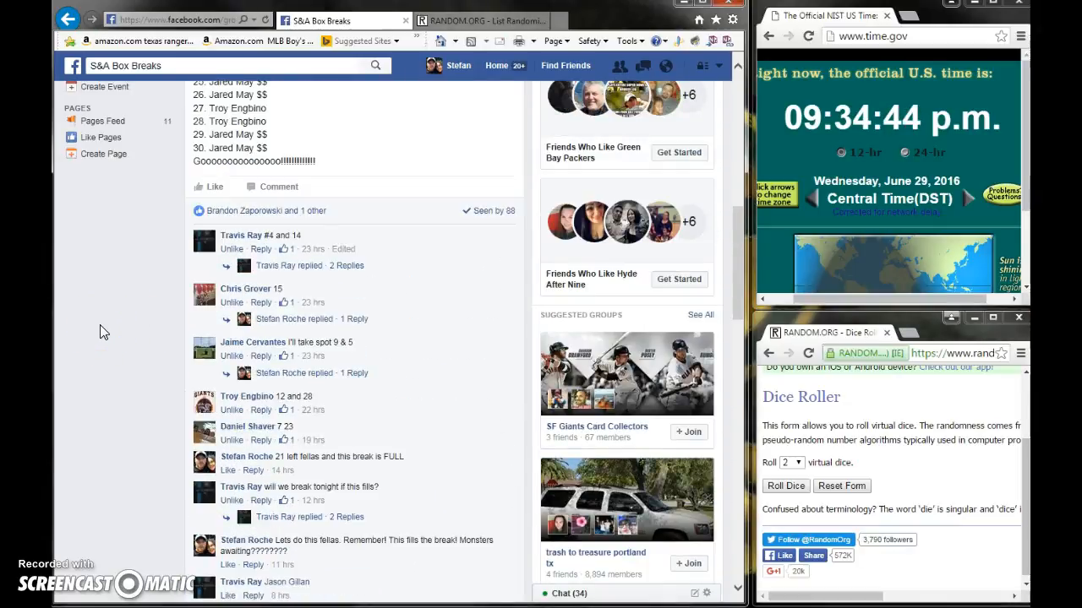
scroll(up, 3)
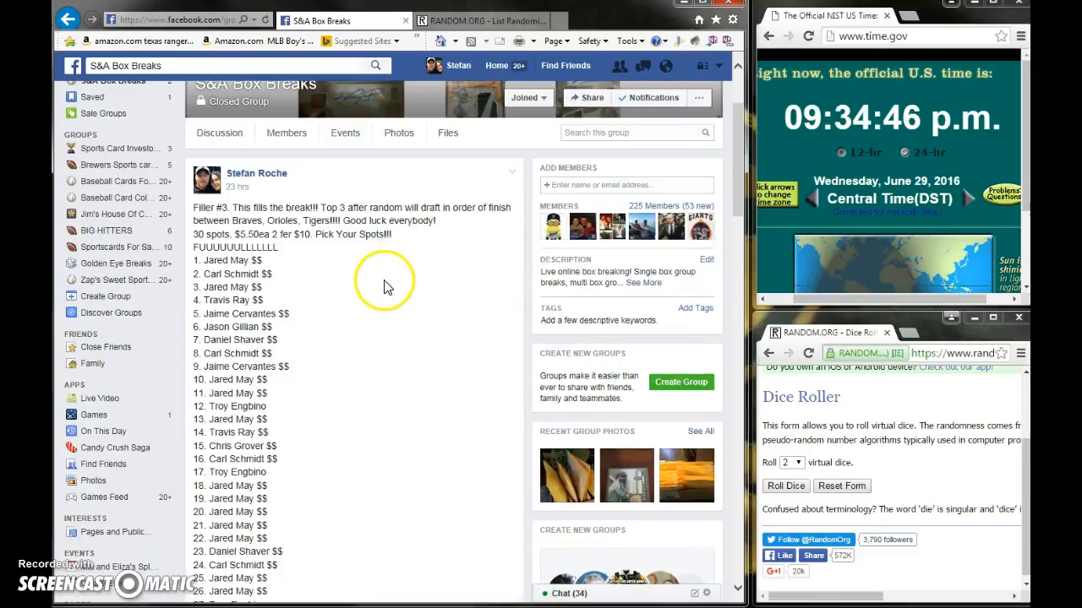
scroll(up, 3)
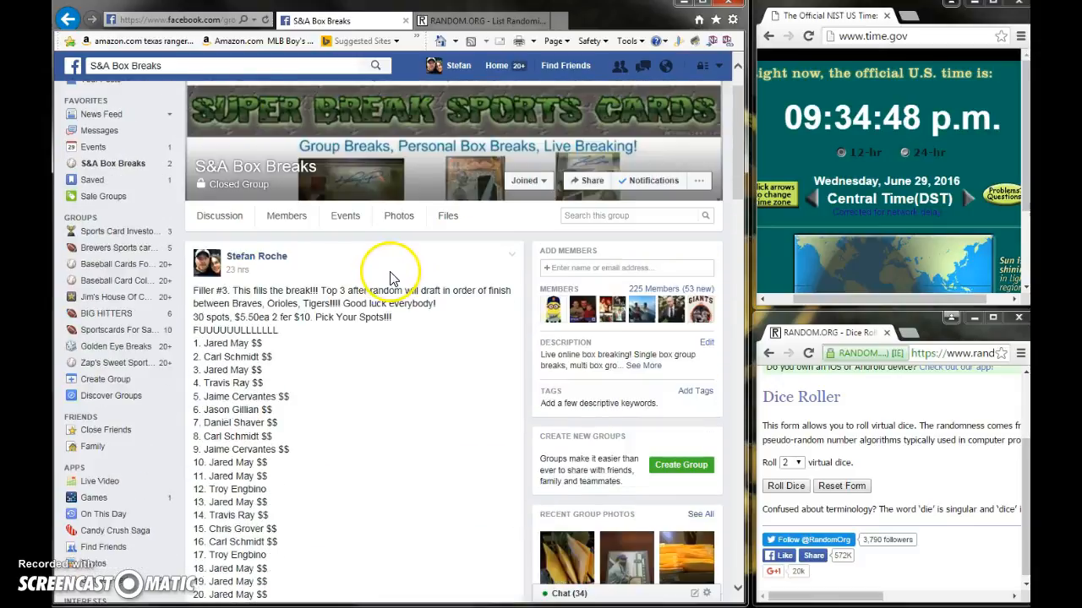
scroll(down, 3)
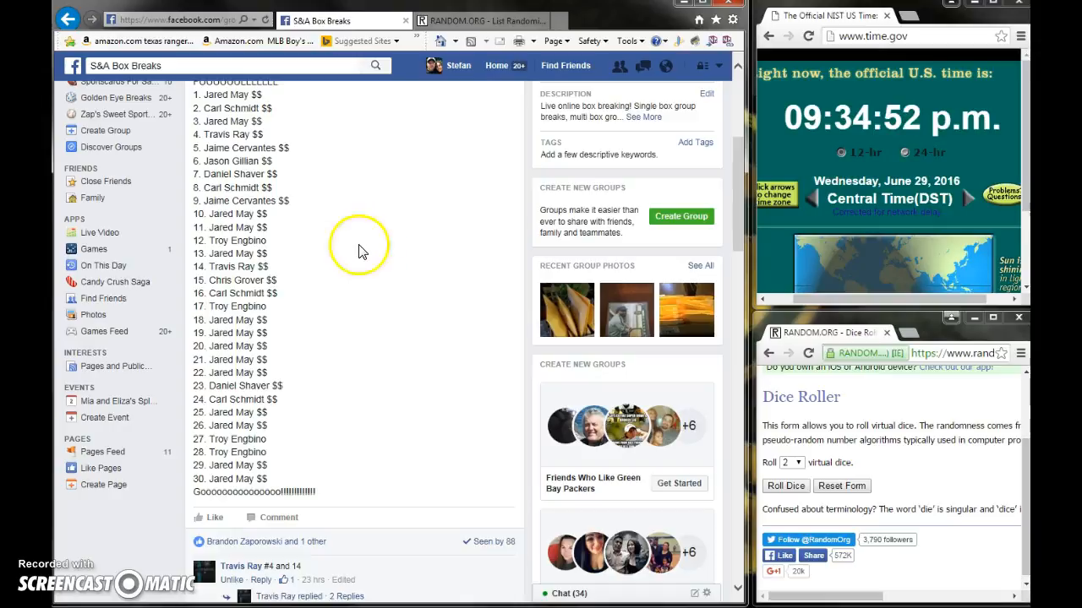
scroll(down, 3)
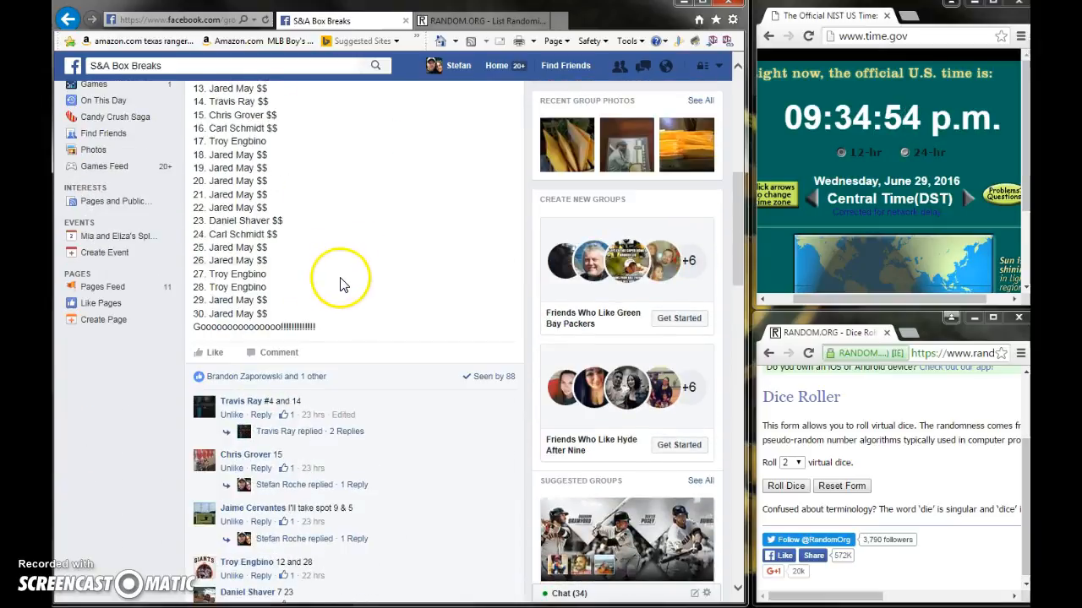
scroll(down, 3)
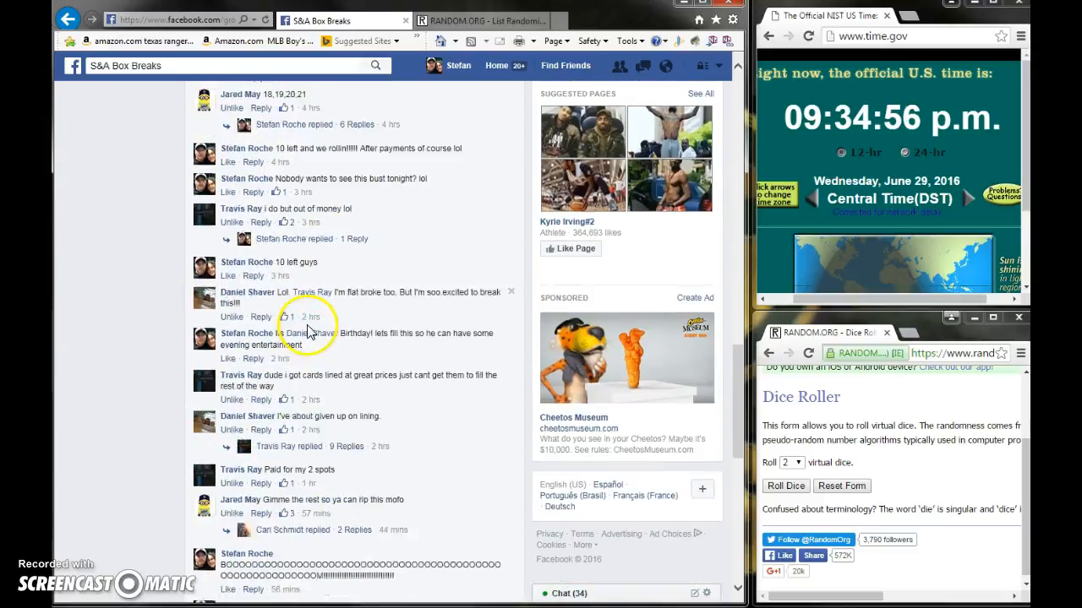
scroll(down, 3)
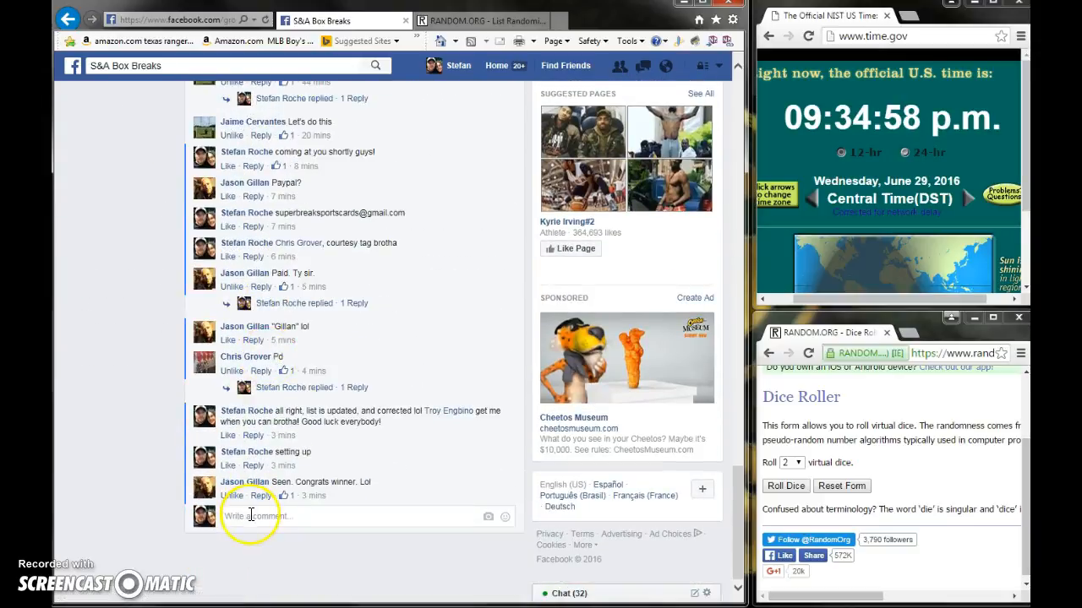
text(LIKE)
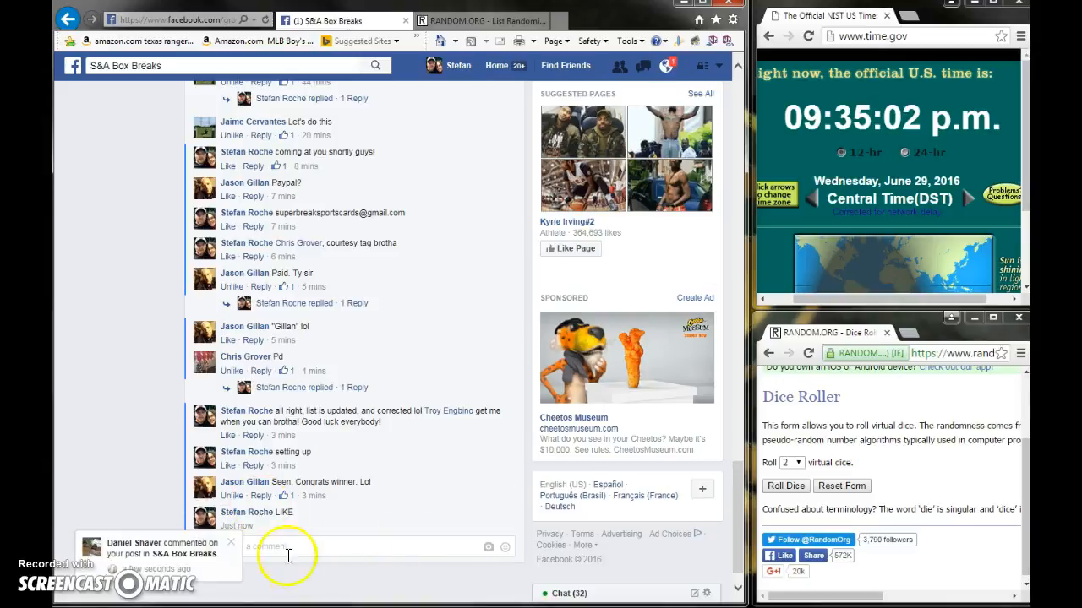
mouse_move(123, 473)
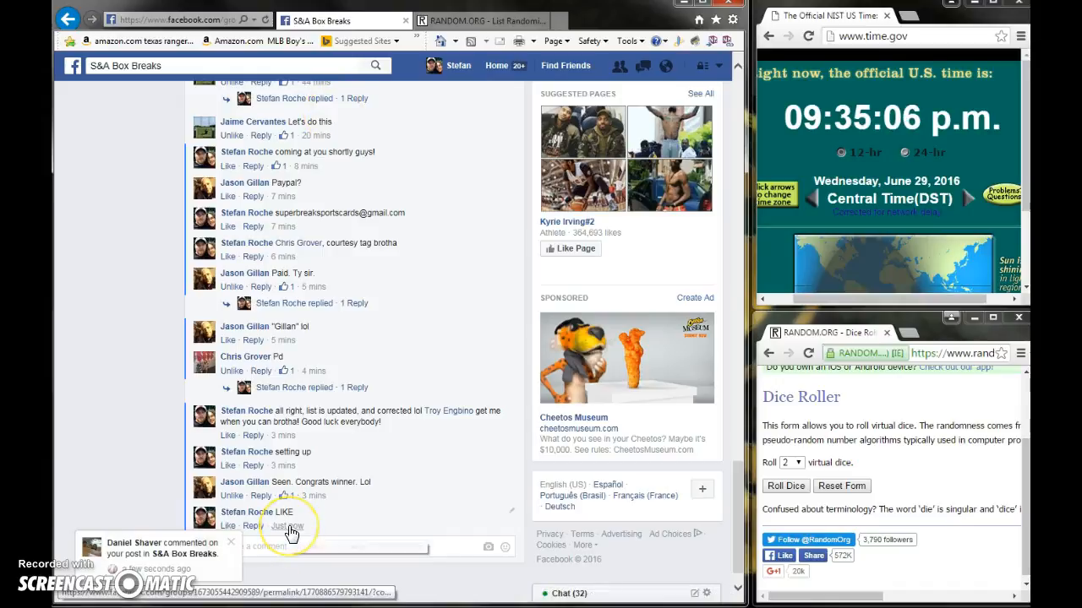
mouse_move(807, 241)
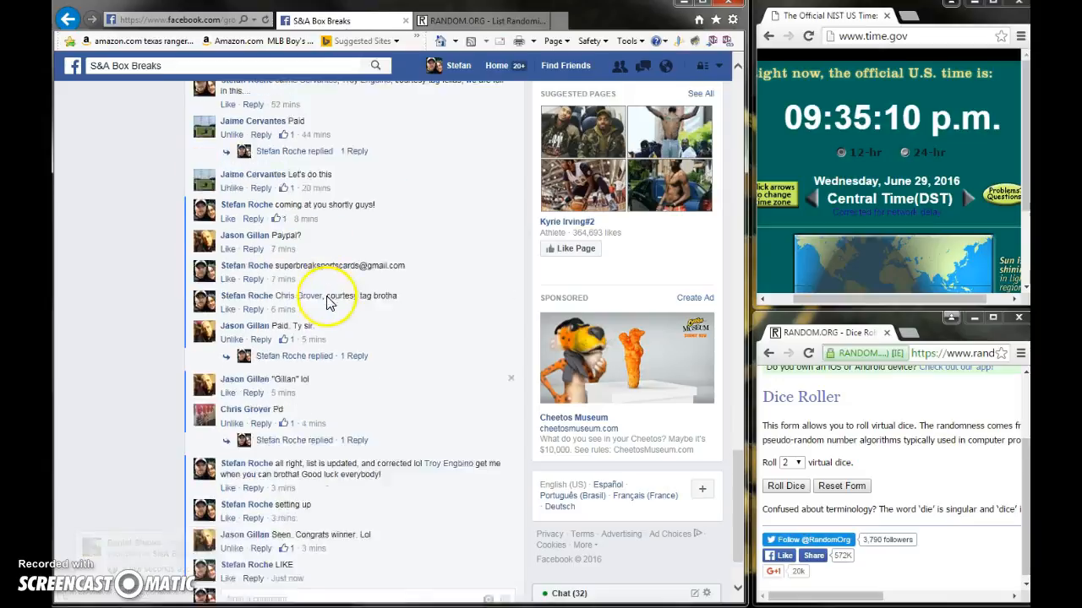
Copy the post's 30 numbered spots and switch to the RANDOM.ORG List Randomizer
scroll(up, 3)
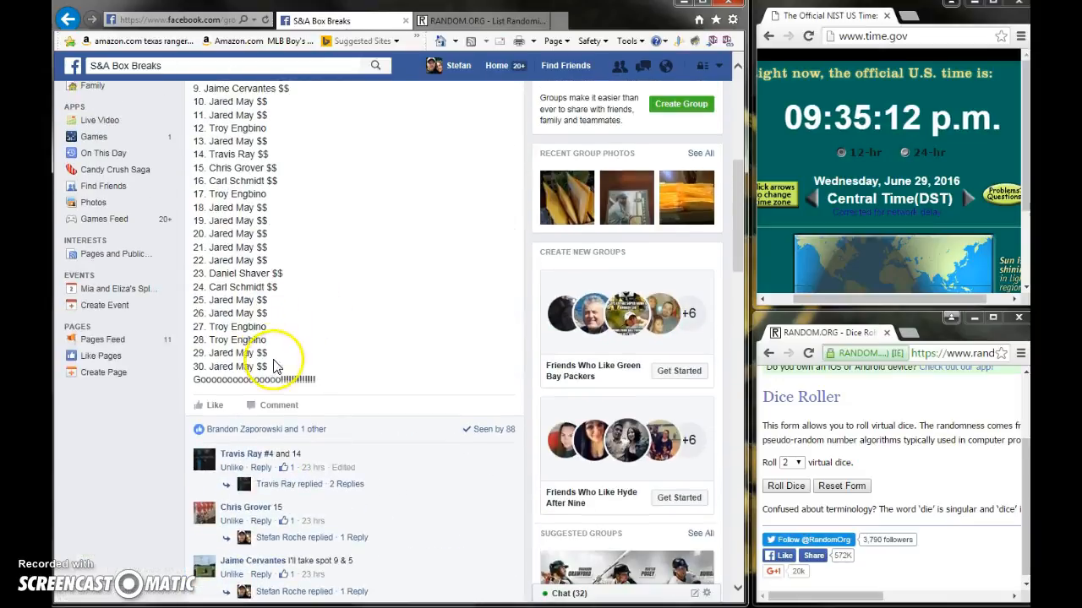
scroll(up, 3)
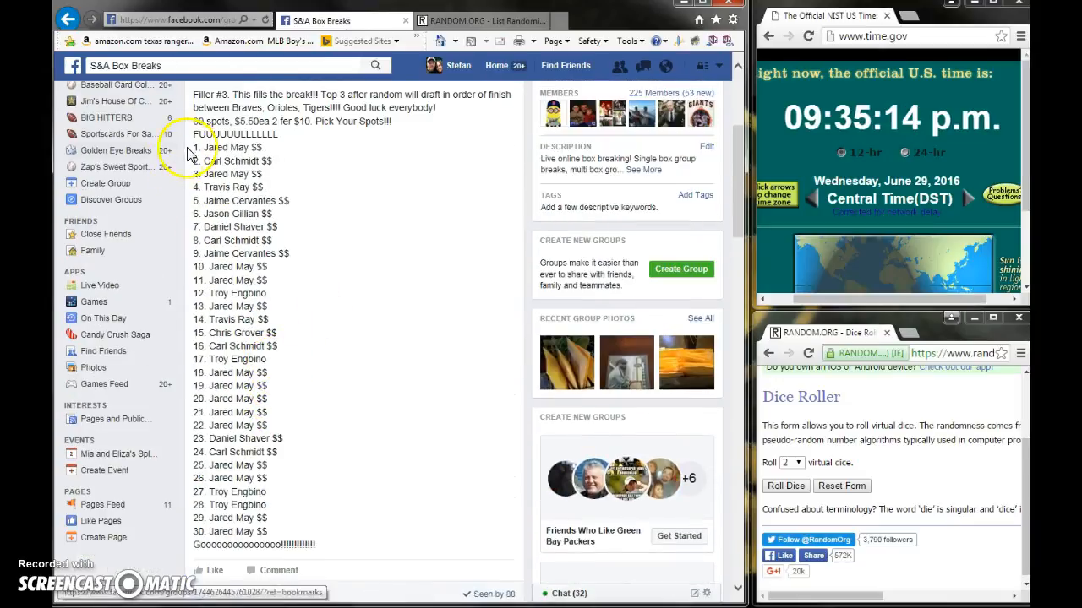
drag(194, 147, 312, 532)
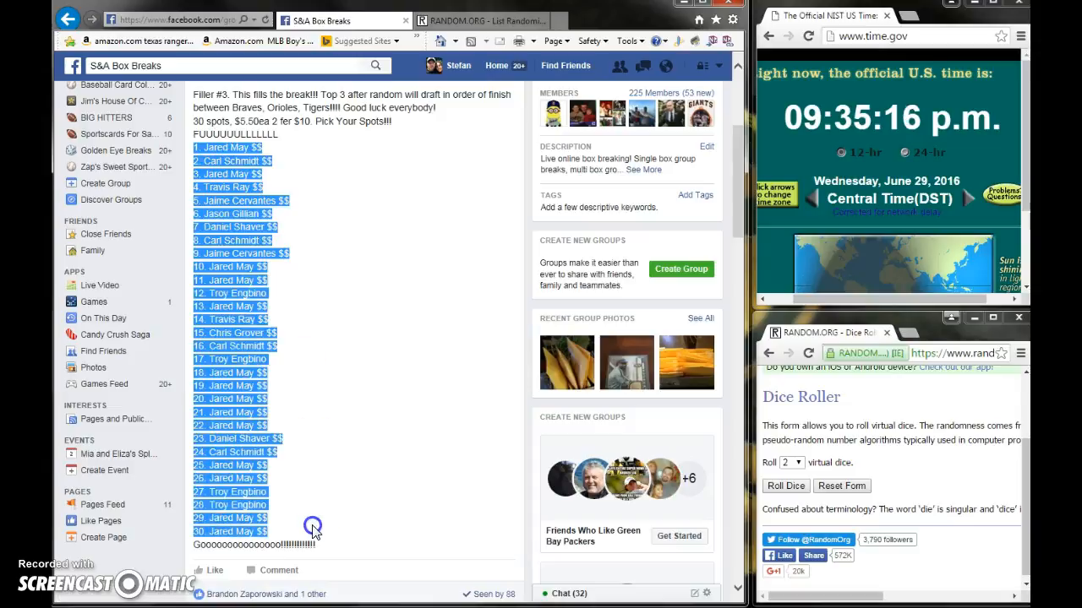
right_click(313, 524)
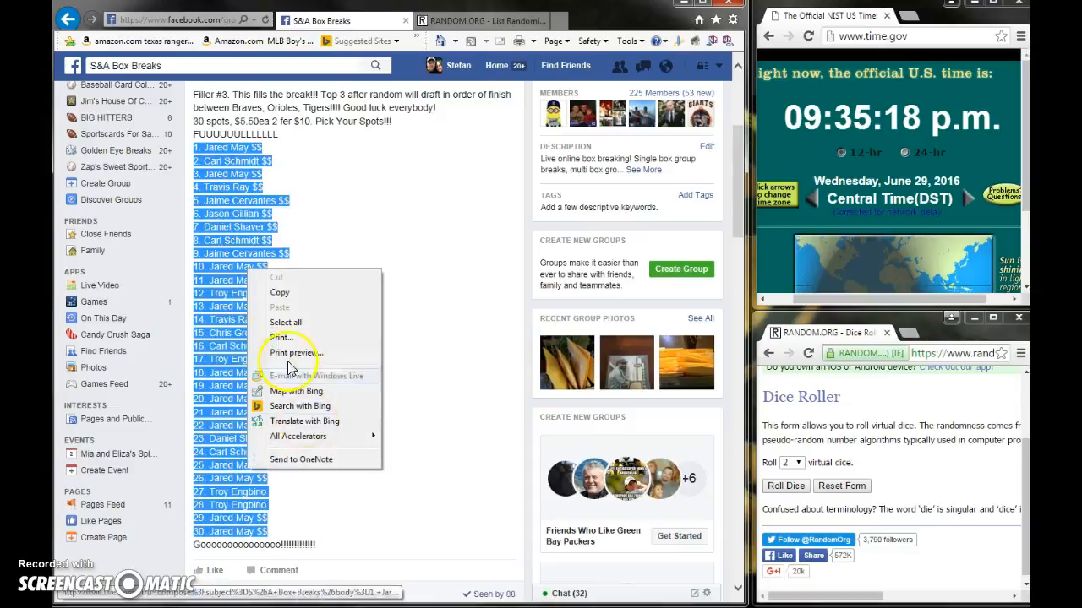
click(473, 20)
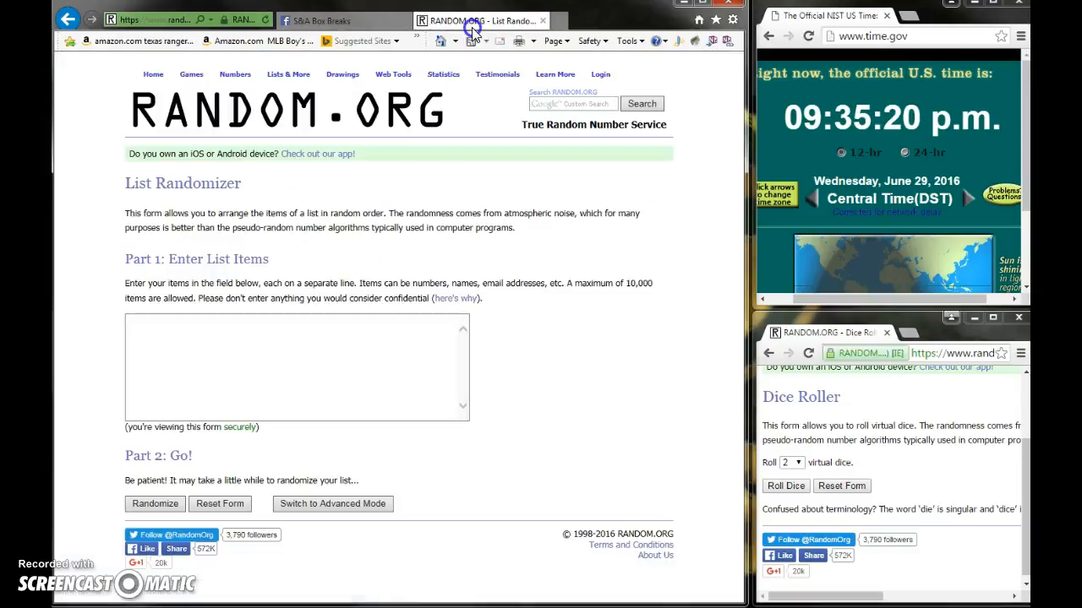
Paste the 30-spot list into the List Randomizer field and roll two virtual dice (3 and 6)
right_click(296, 368)
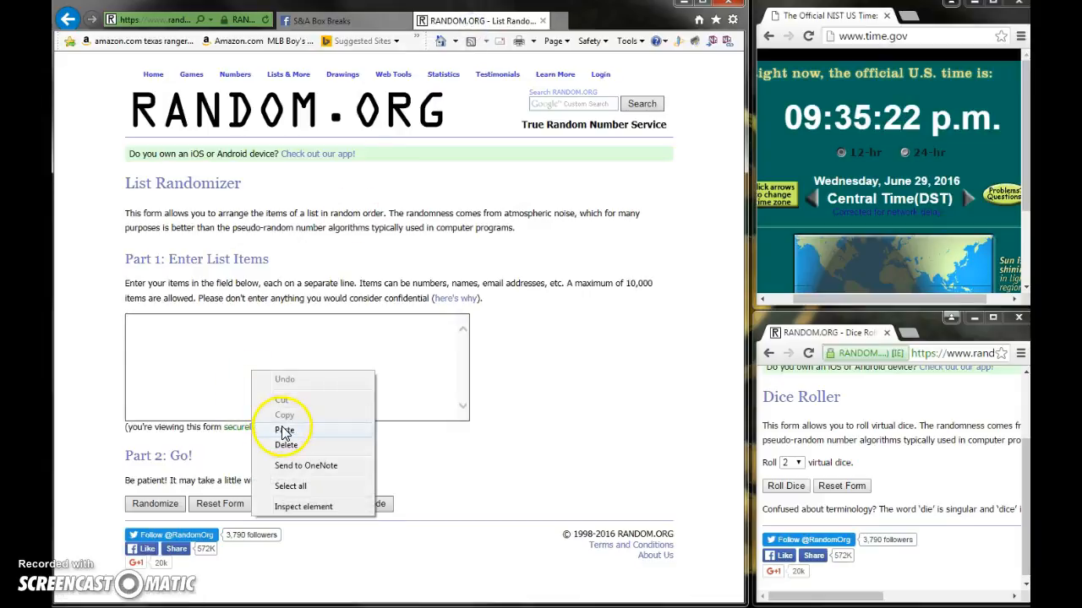
click(285, 431)
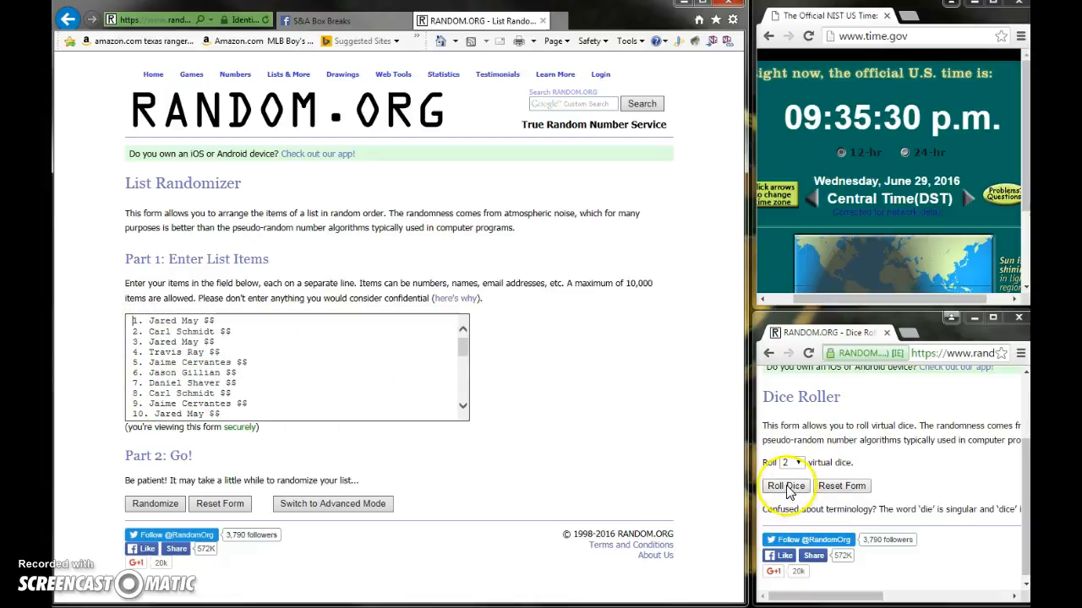
click(785, 485)
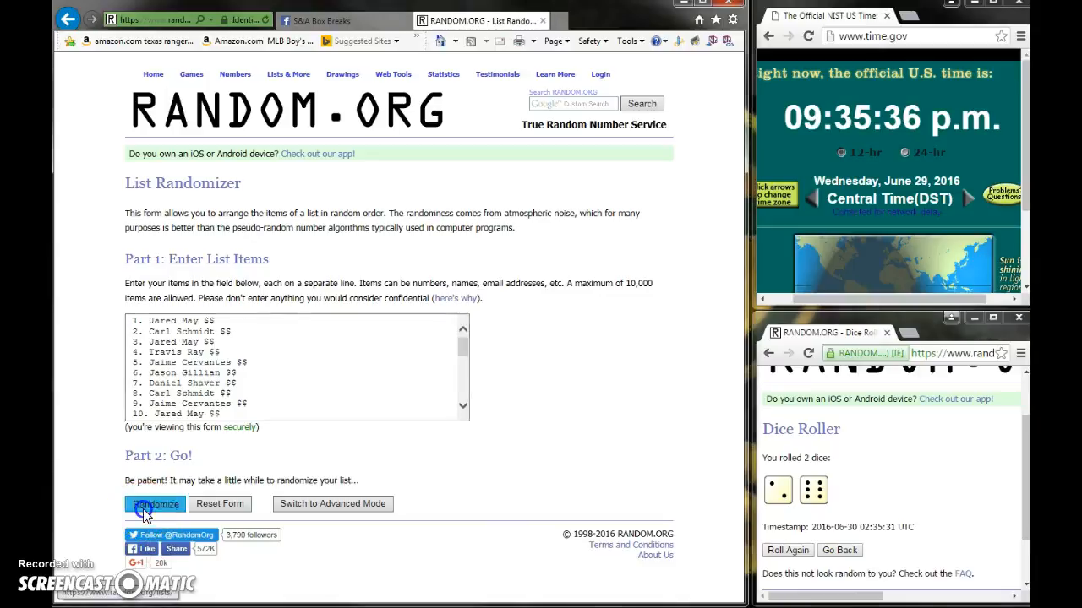
Reshuffle the spot list with Again! until it has been randomized 8 times
click(156, 504)
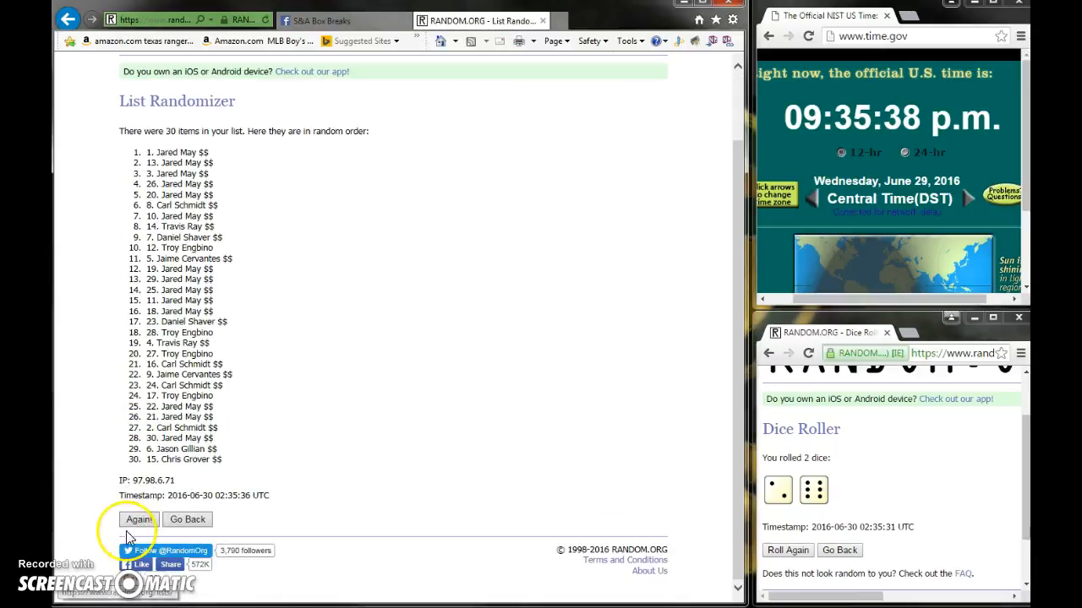
click(139, 519)
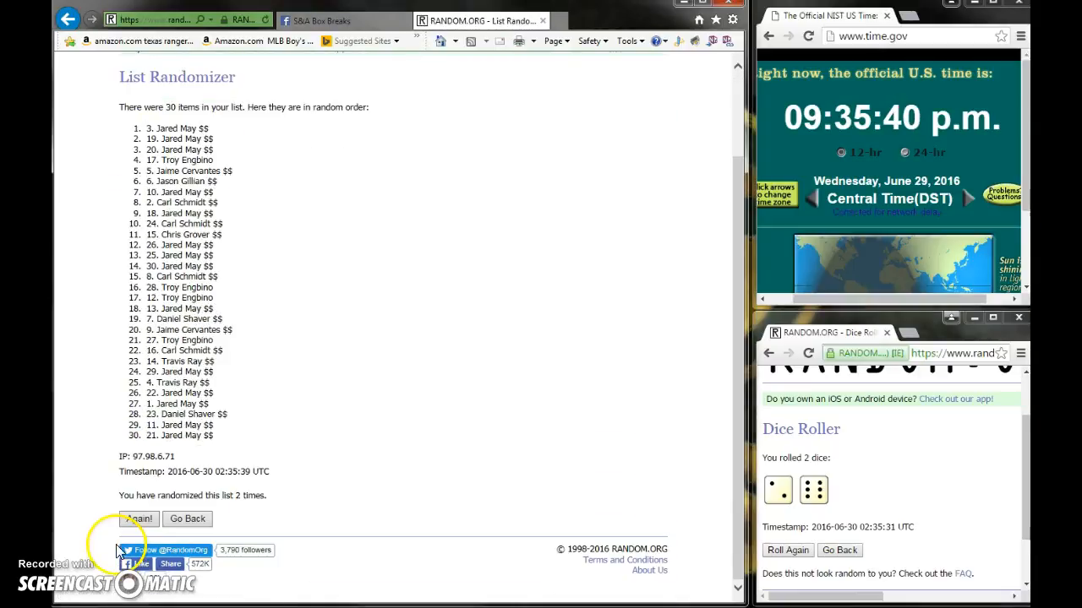
click(138, 519)
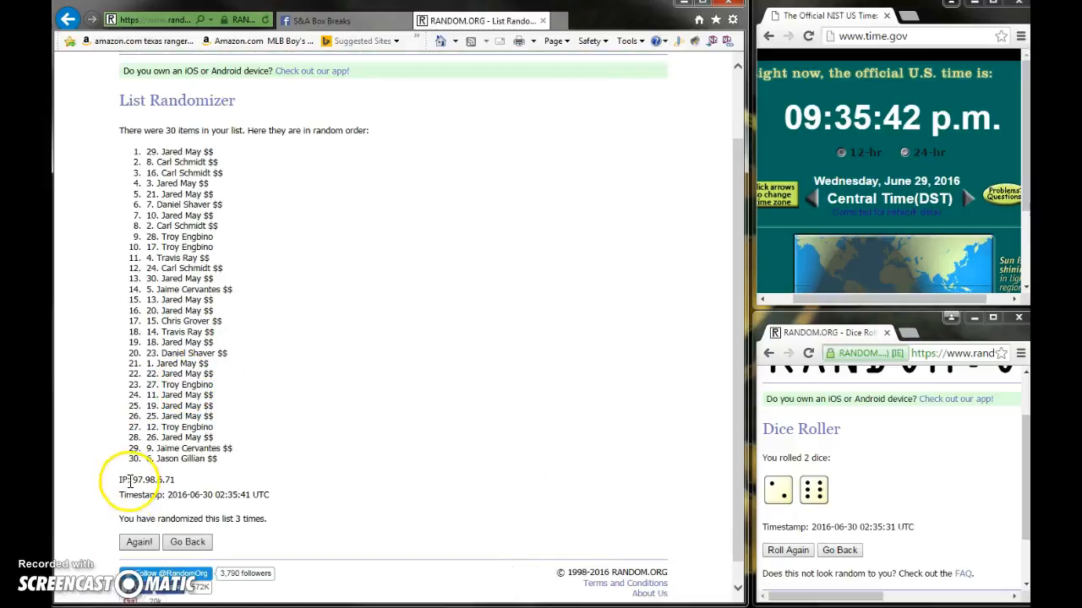
click(138, 542)
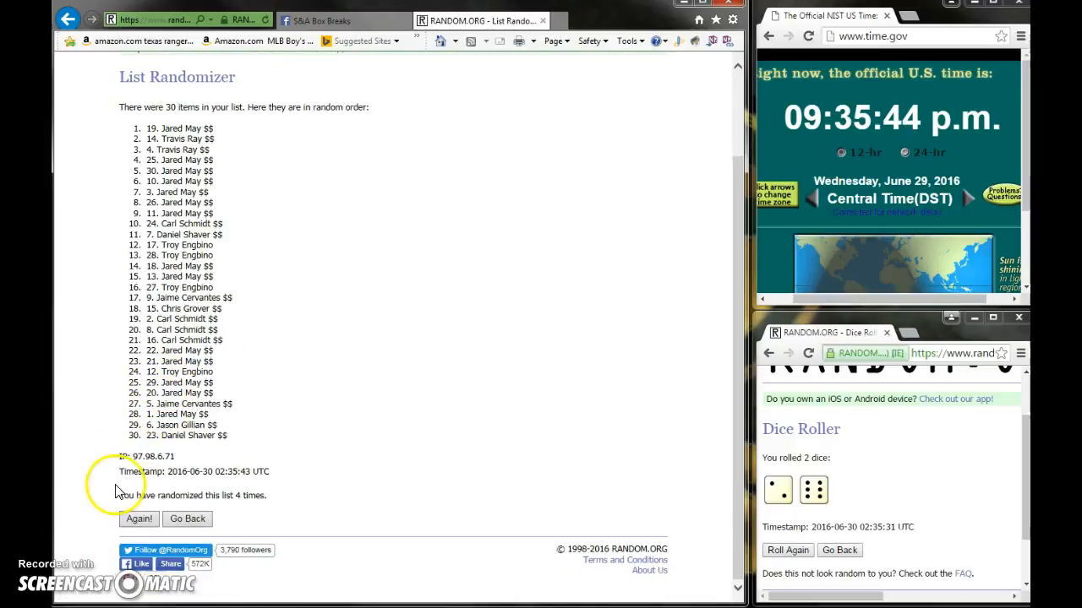
click(139, 519)
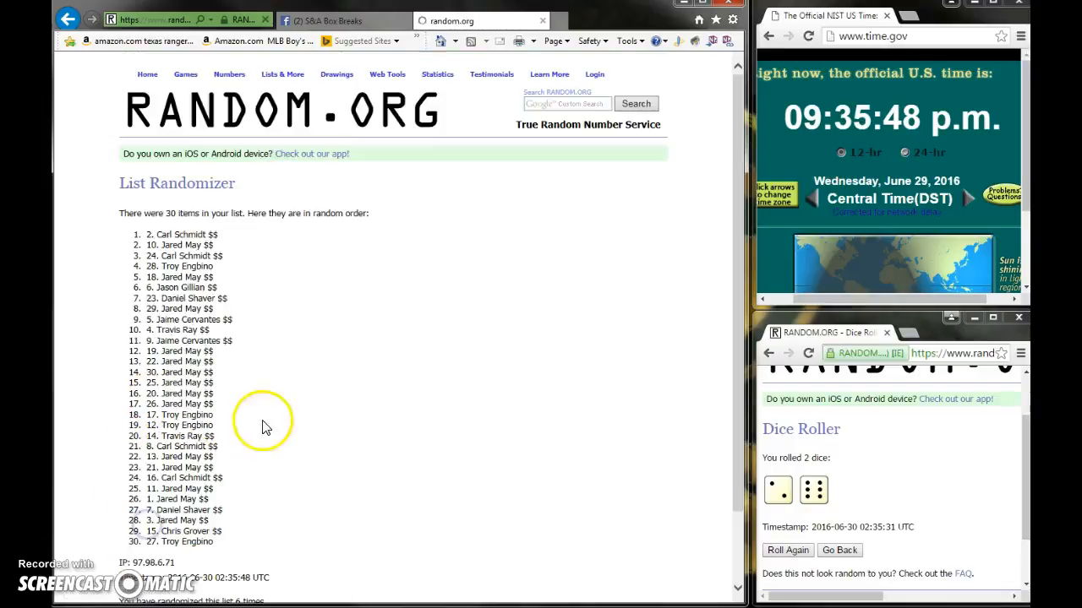
scroll(down, 3)
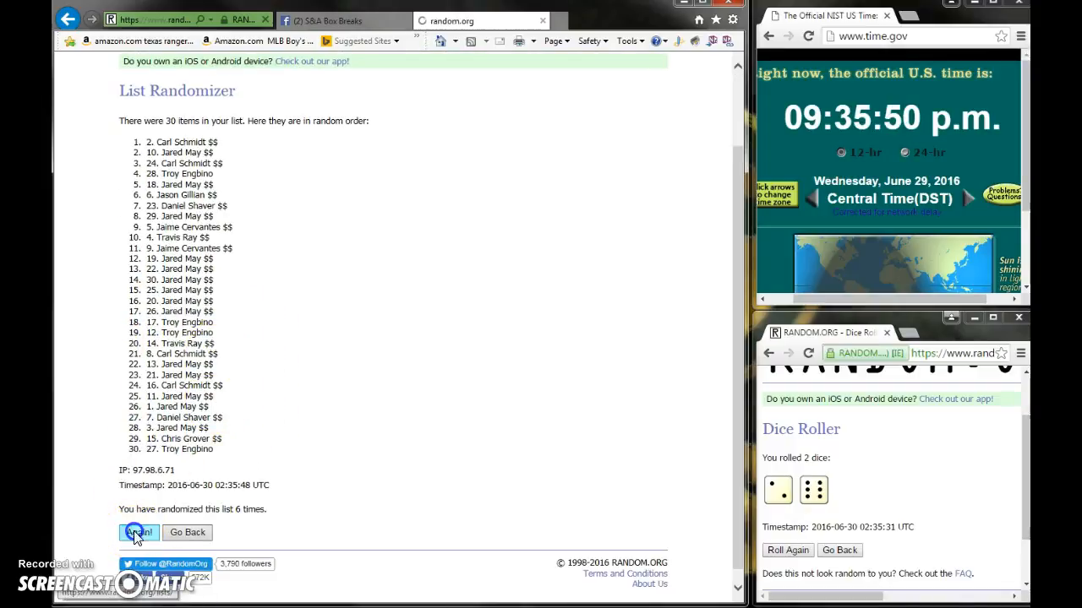
click(138, 533)
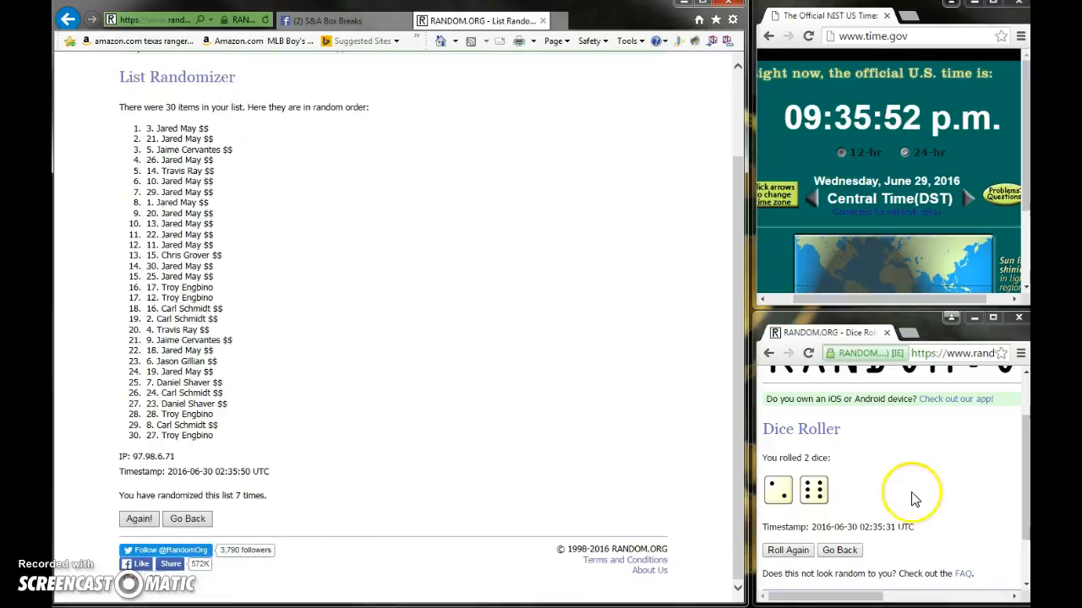
mouse_move(376, 90)
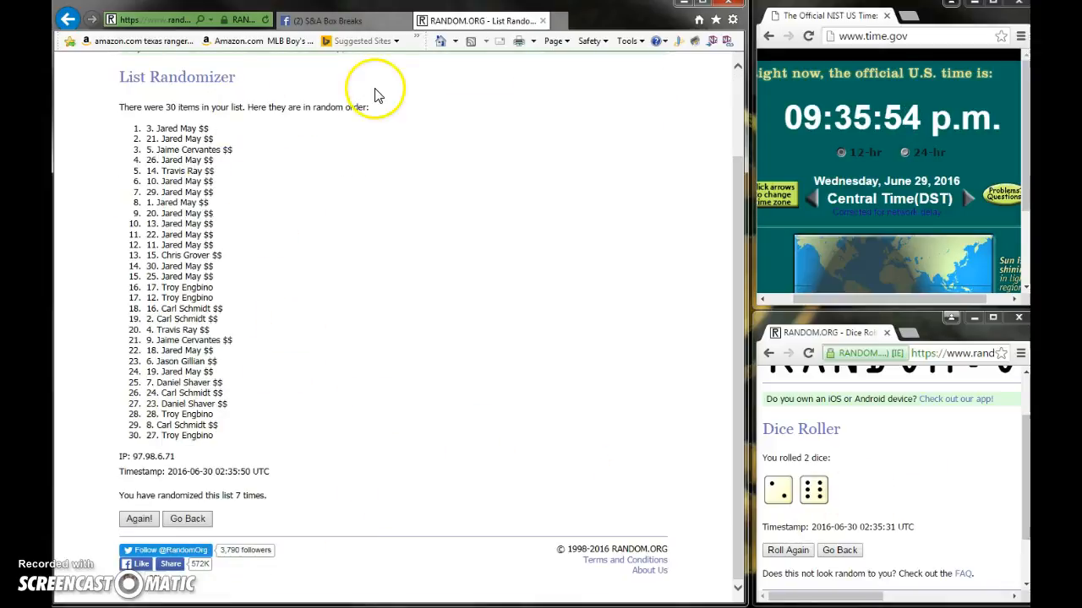
mouse_move(260, 334)
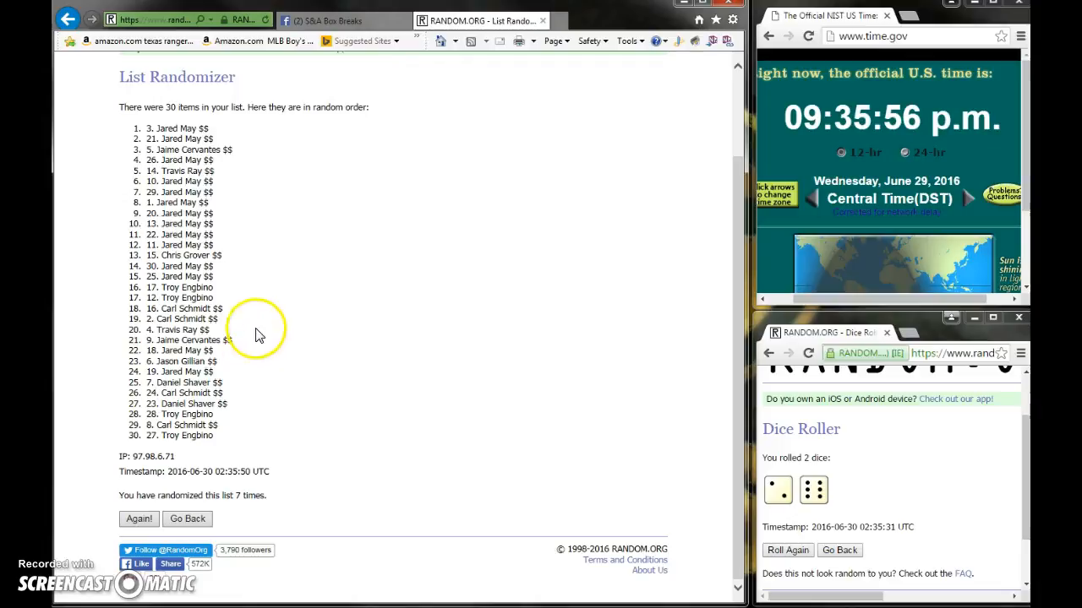
mouse_move(273, 282)
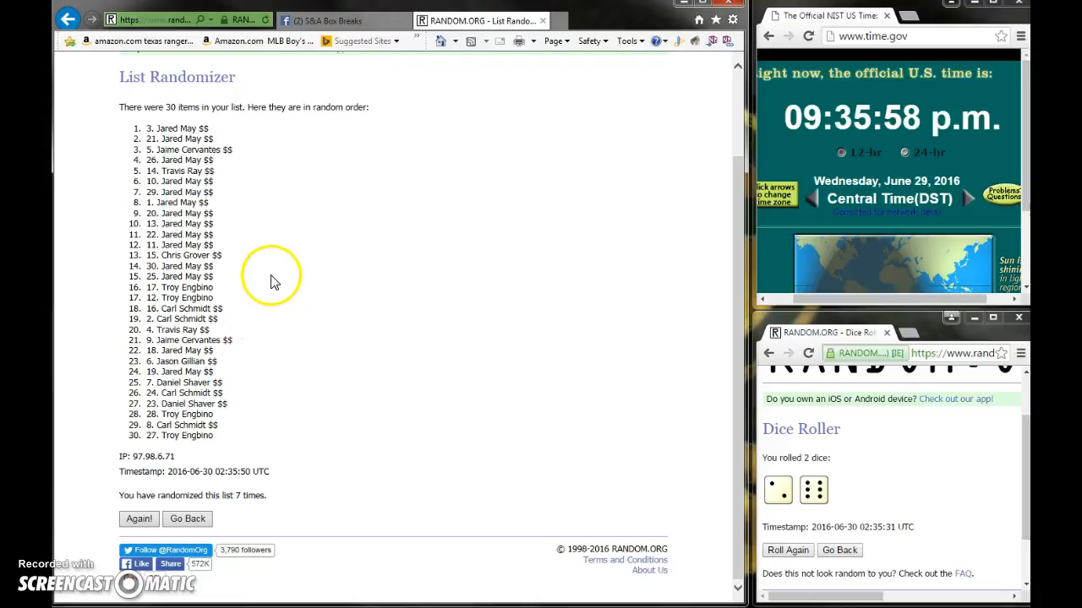
mouse_move(294, 294)
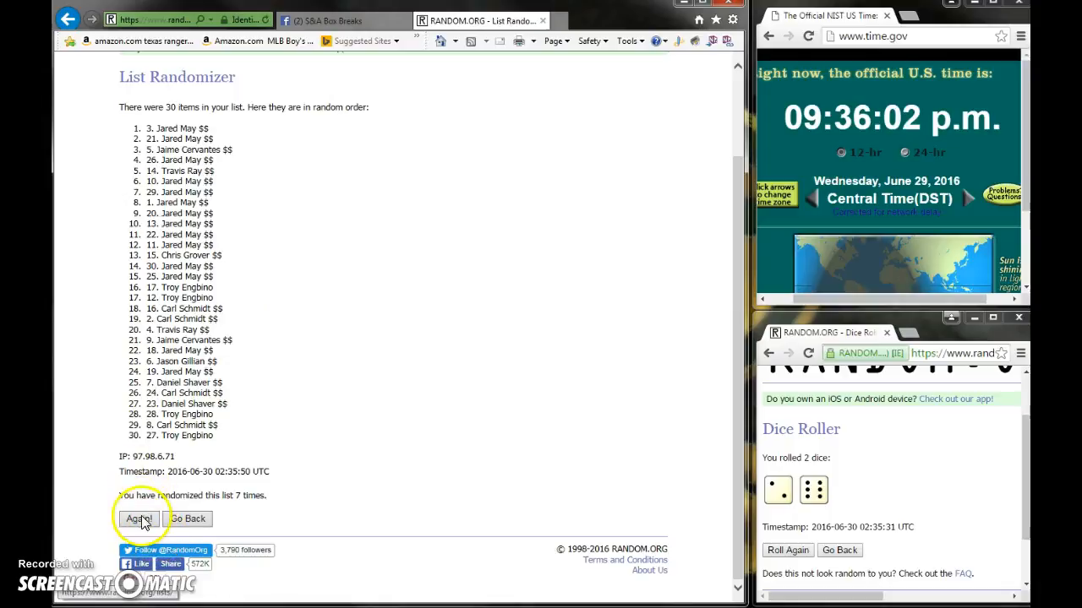
click(139, 519)
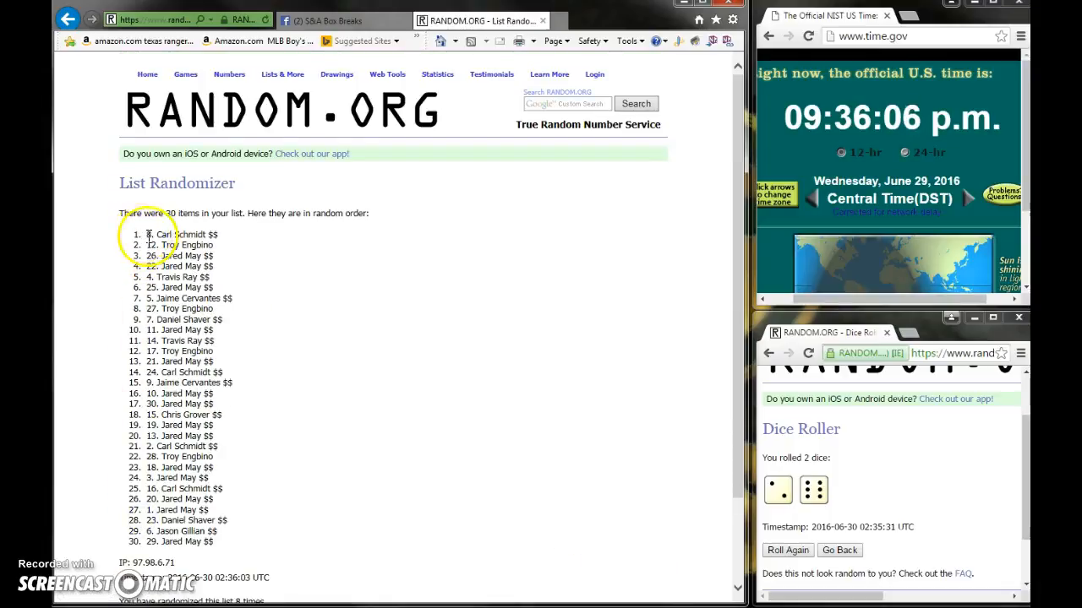
mouse_move(99, 272)
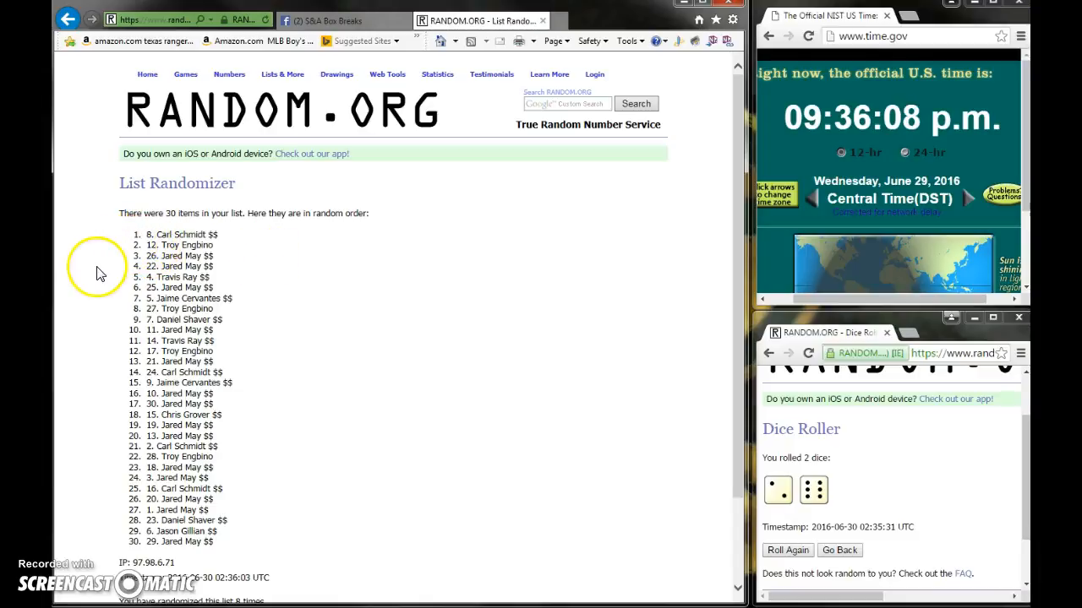
Review the final 30-spot order, return to the S&A Box Breaks group and start a 'DO' comment
double_click(182, 234)
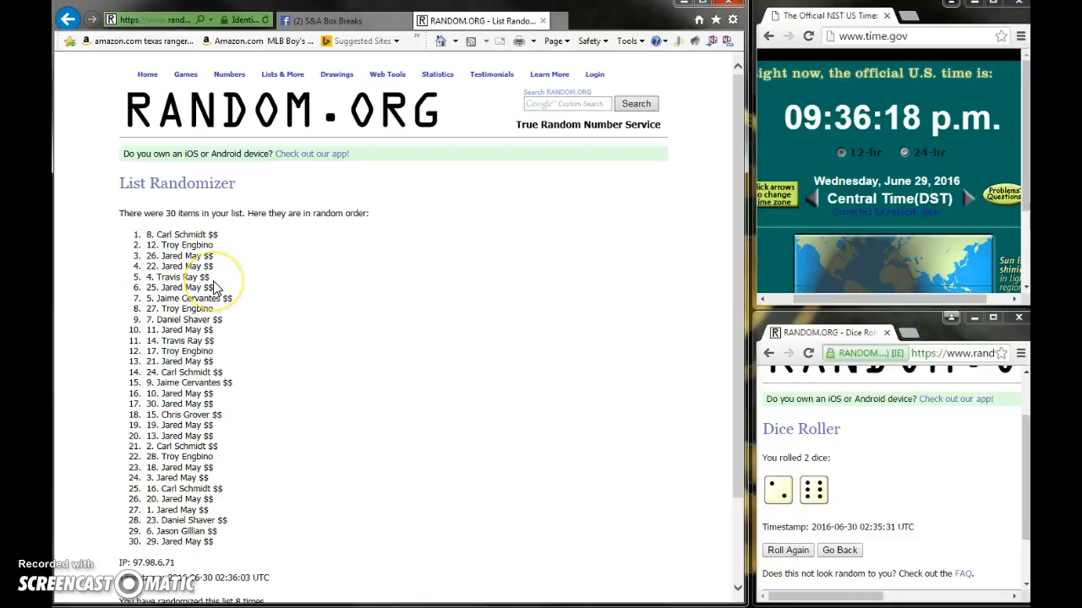
mouse_move(414, 416)
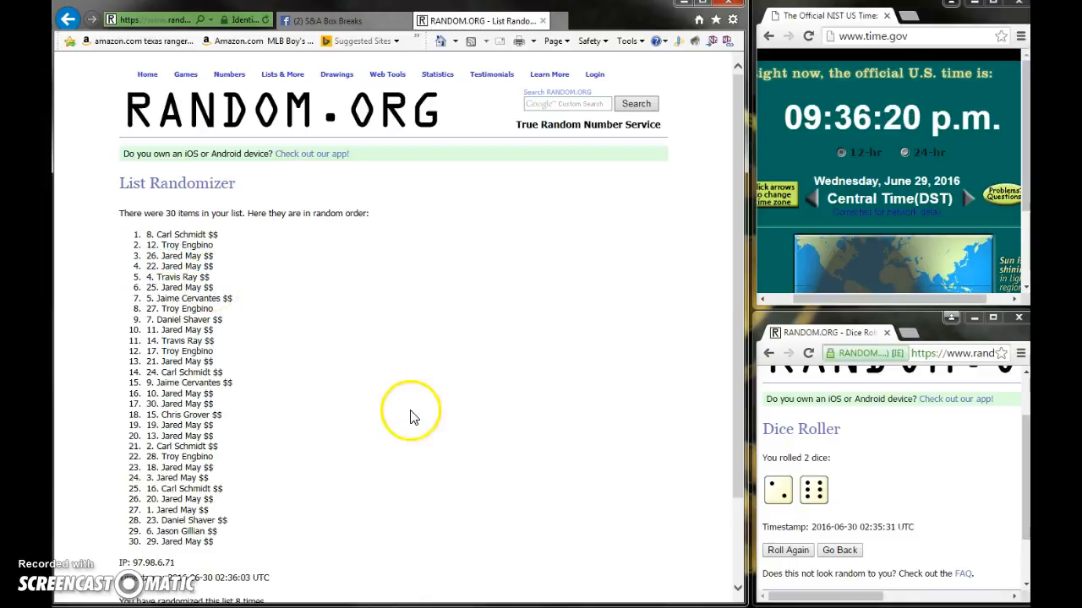
scroll(down, 3)
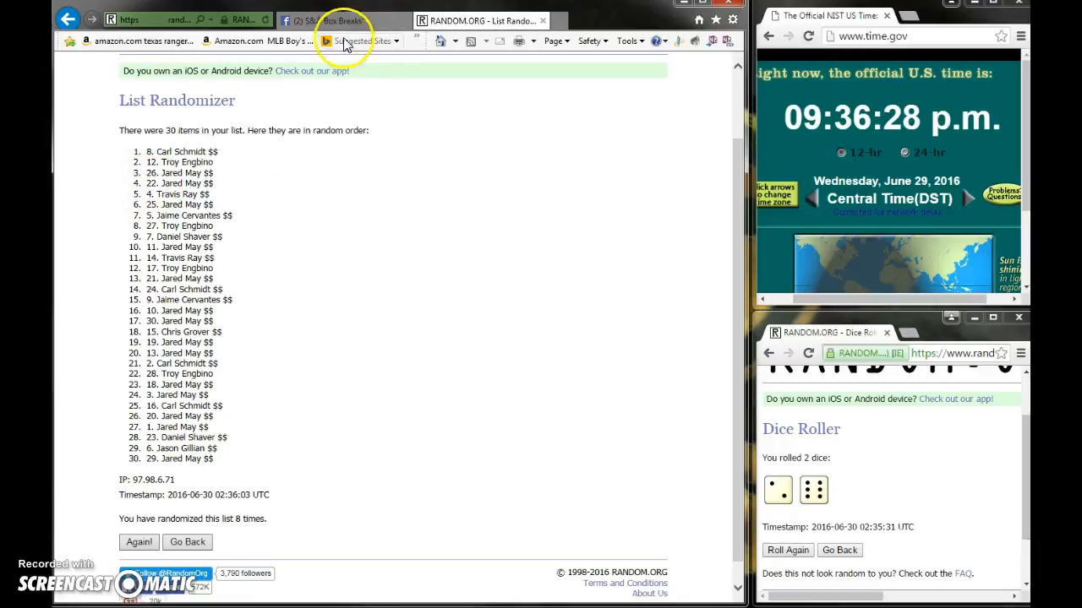
click(342, 20)
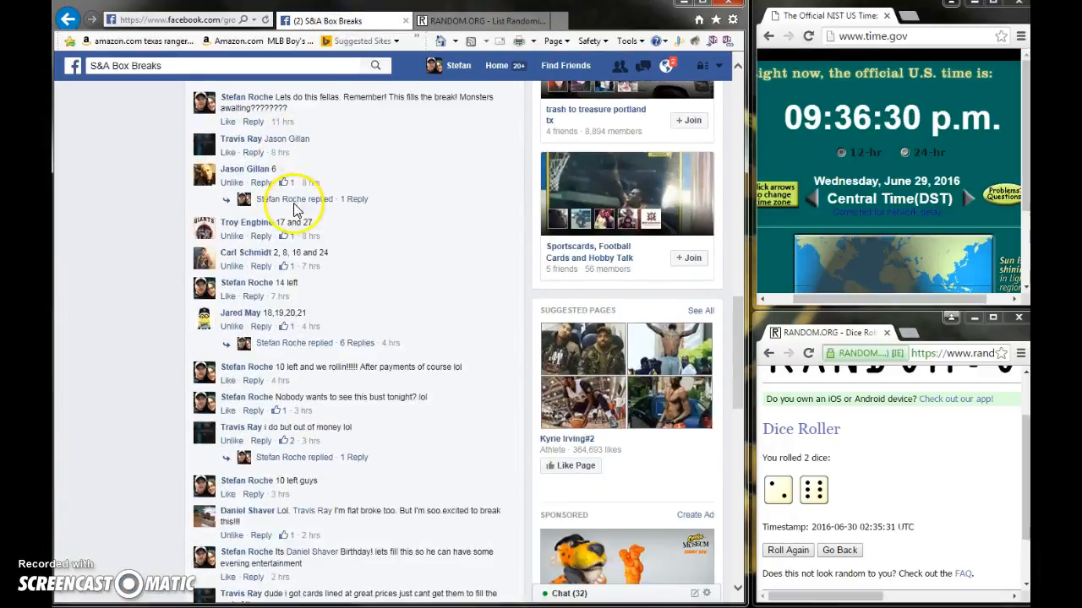
scroll(down, 3)
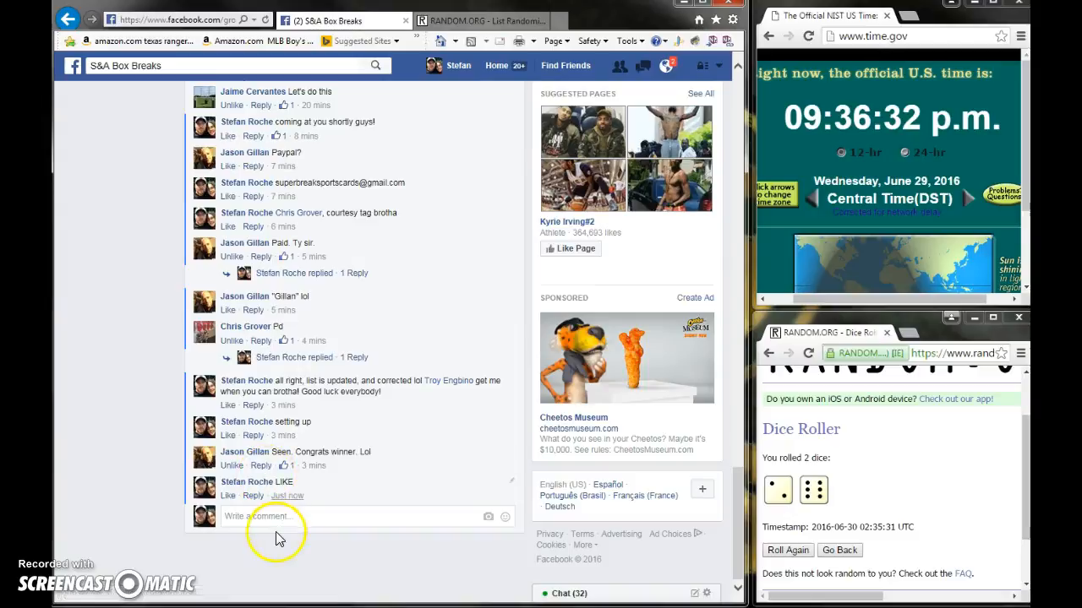
text(DO)
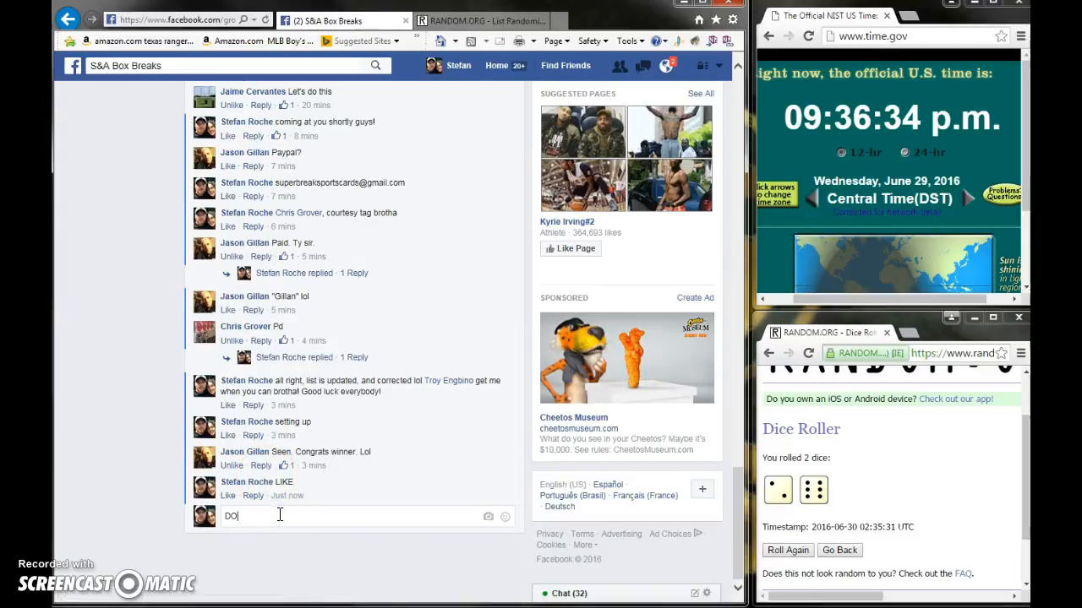